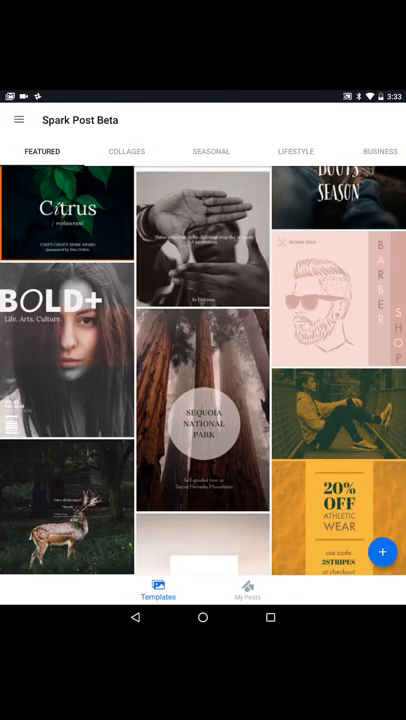
Scroll the featured templates and open the Sequoia National Park template preview.
scroll(down, 3)
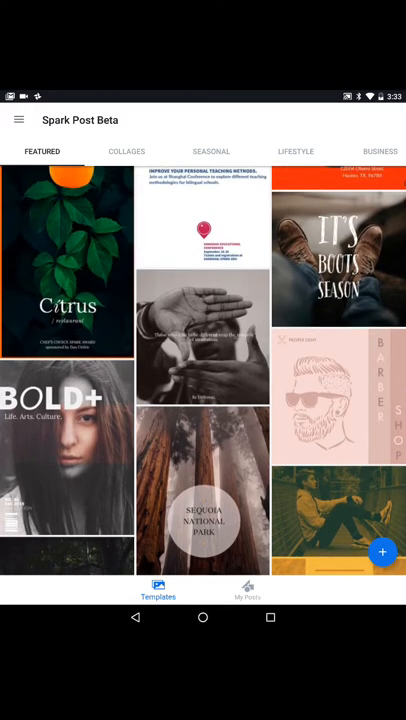
scroll(down, 3)
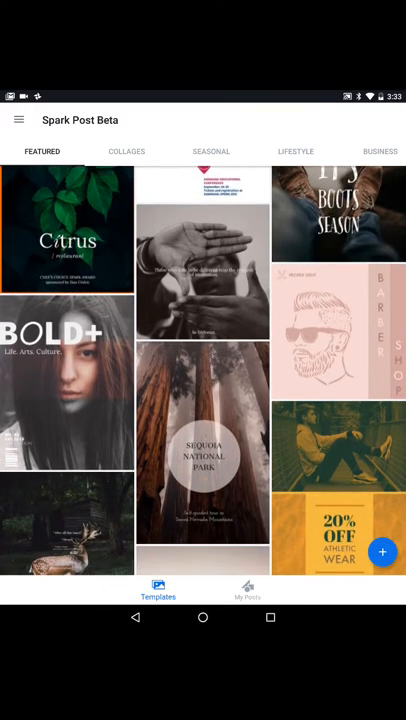
scroll(down, 3)
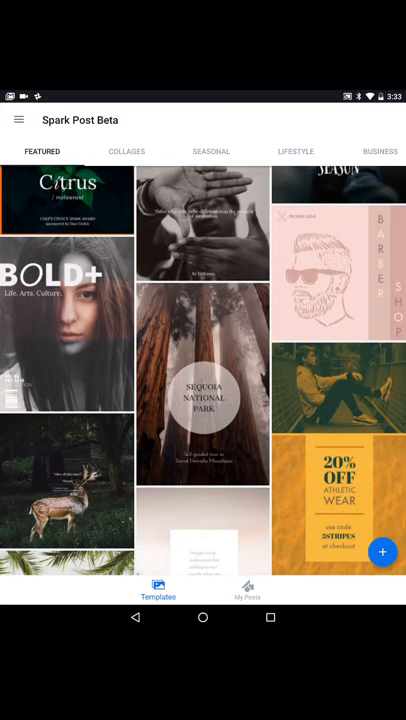
click(202, 400)
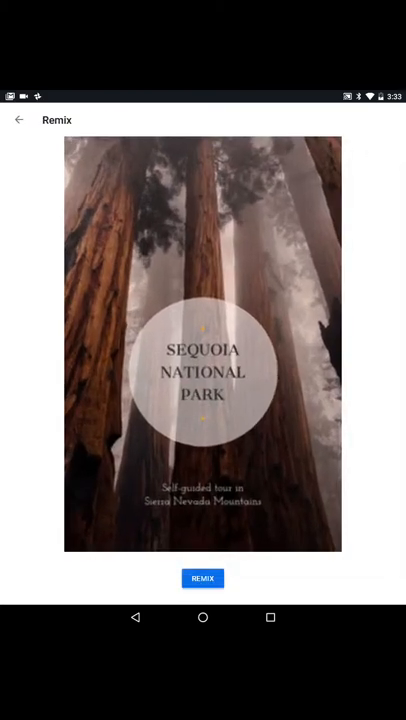
Remix the Sequoia National Park template into the editor.
click(202, 578)
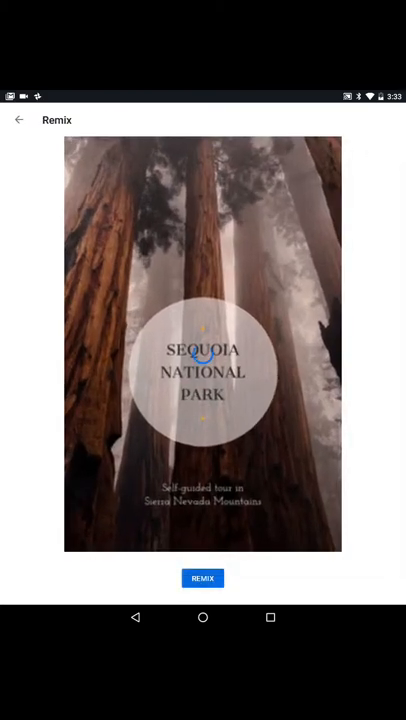
click(202, 578)
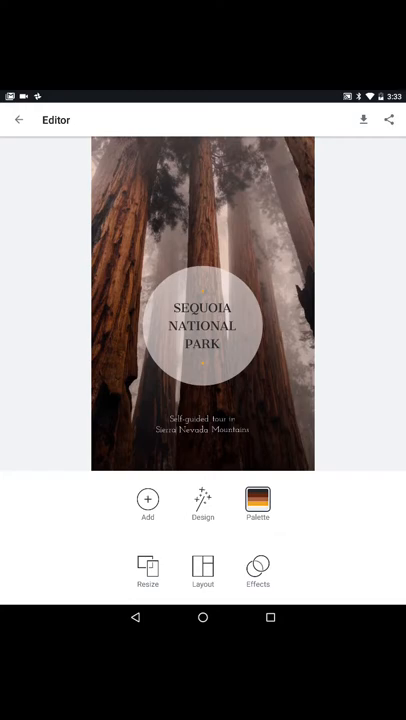
Apply the blue-and-gold Decorative palette to the Sequoia poster.
click(258, 499)
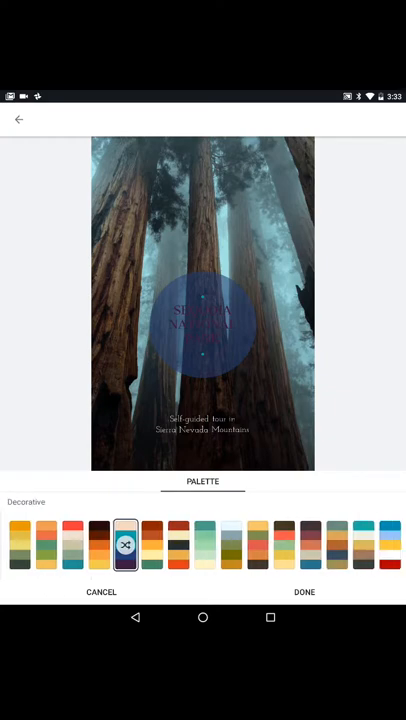
click(310, 544)
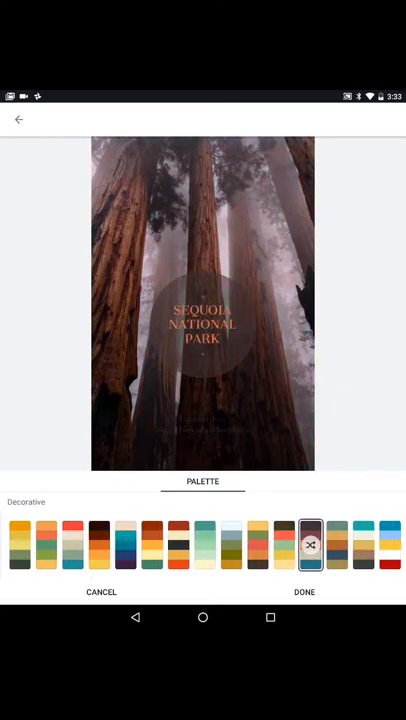
scroll(left, 3)
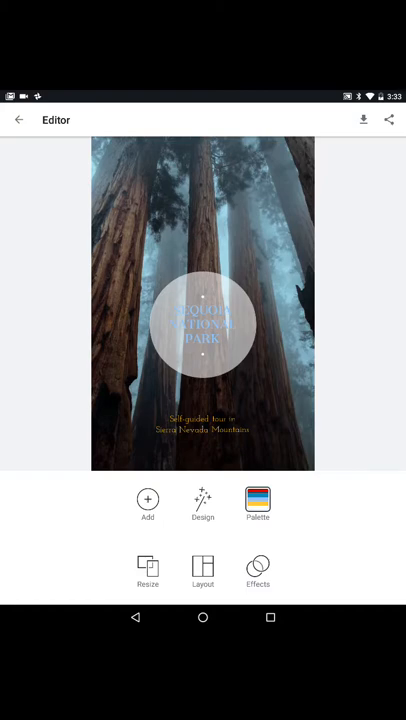
click(202, 570)
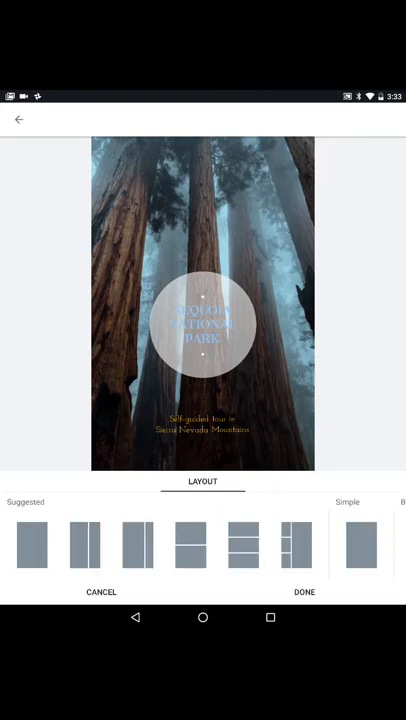
click(243, 545)
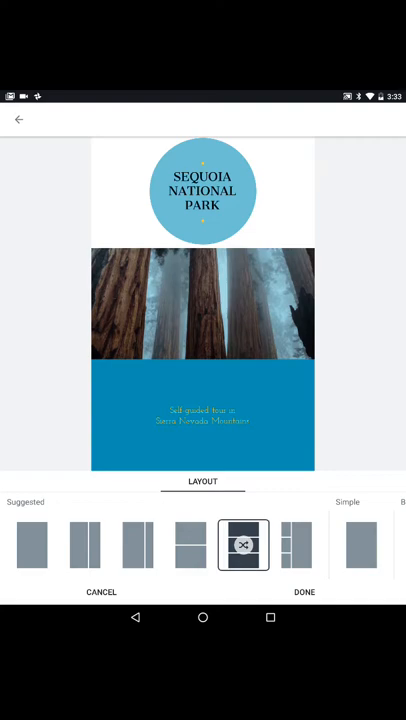
click(139, 545)
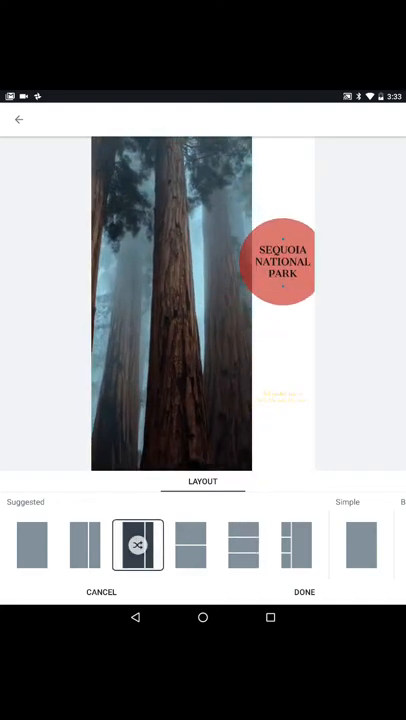
click(304, 592)
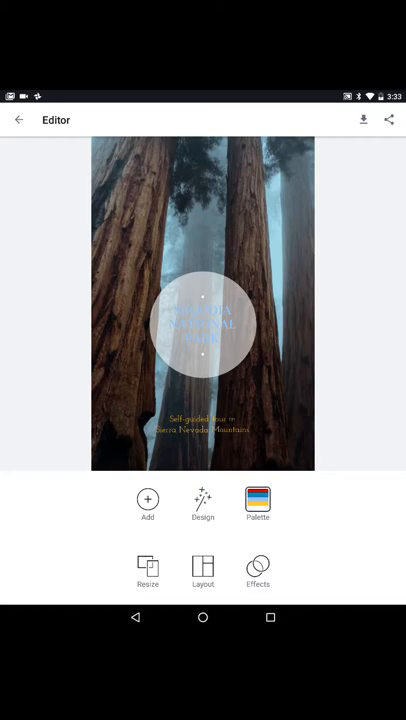
Replace the circle's Sequoia National Park heading with 'OUR CLASROOM'.
click(203, 325)
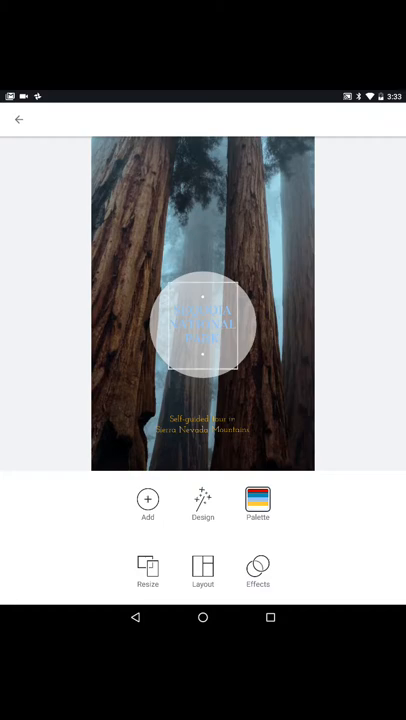
click(202, 325)
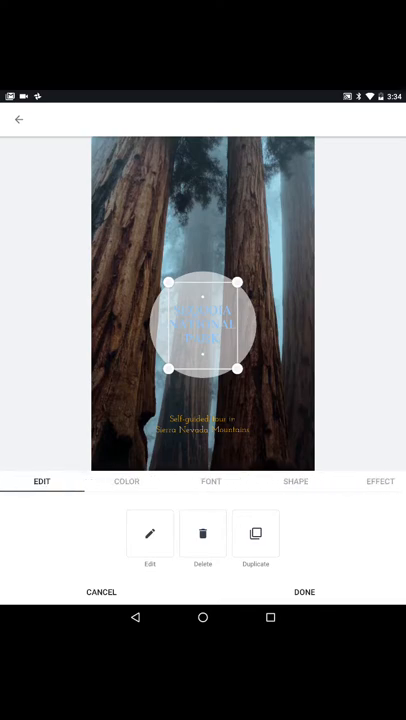
click(149, 533)
text(OUR C)
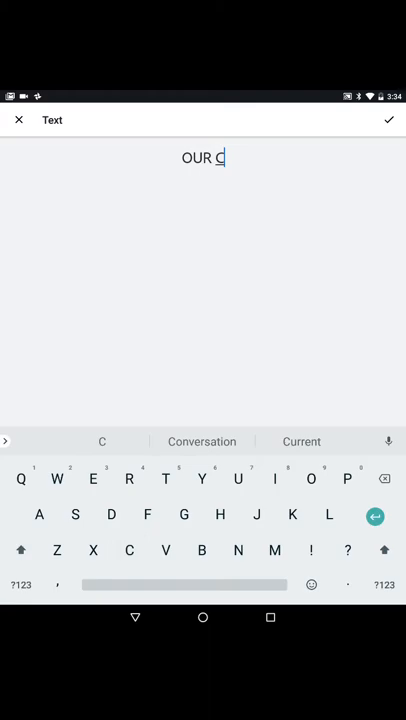
text(LAS)
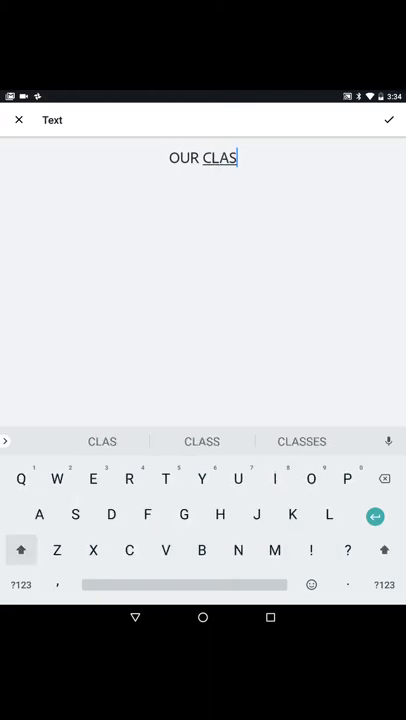
text(ROOO)
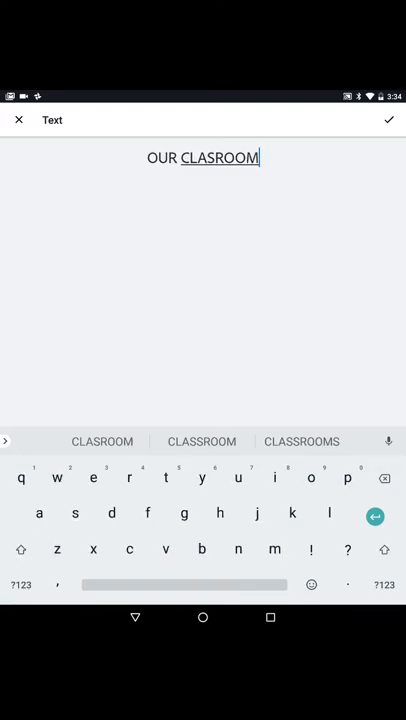
click(388, 120)
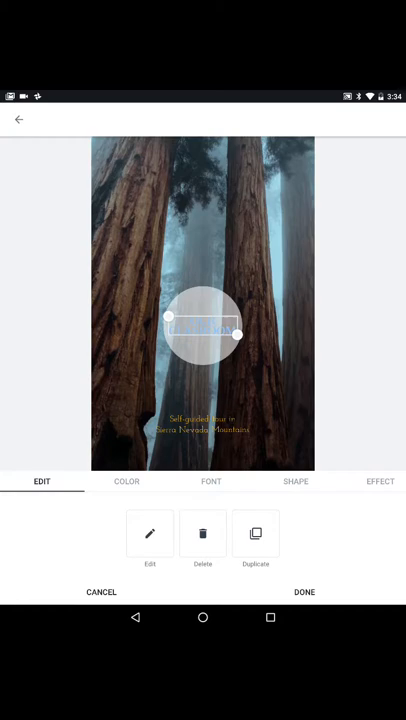
Try band, circle and no backdrop, then settle on the full-width brown band.
click(296, 482)
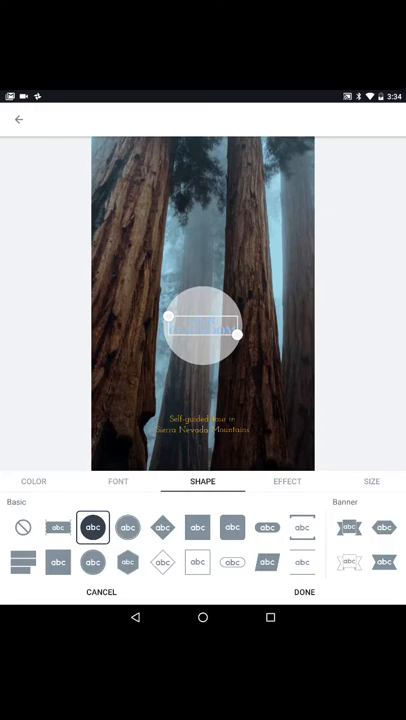
click(57, 527)
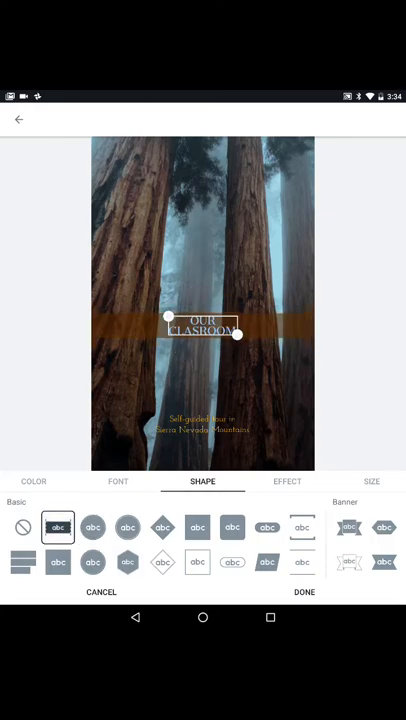
click(127, 527)
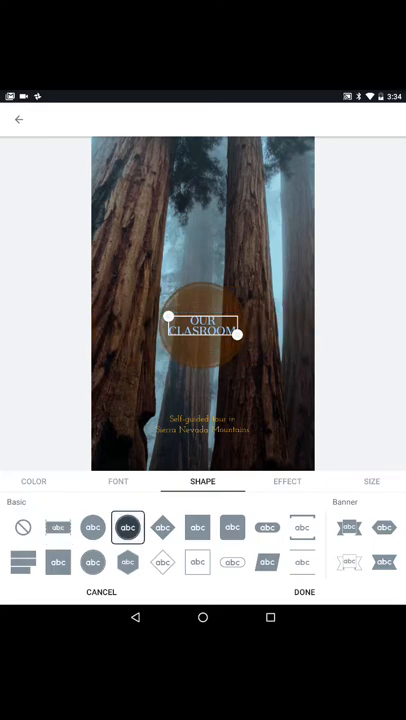
click(197, 527)
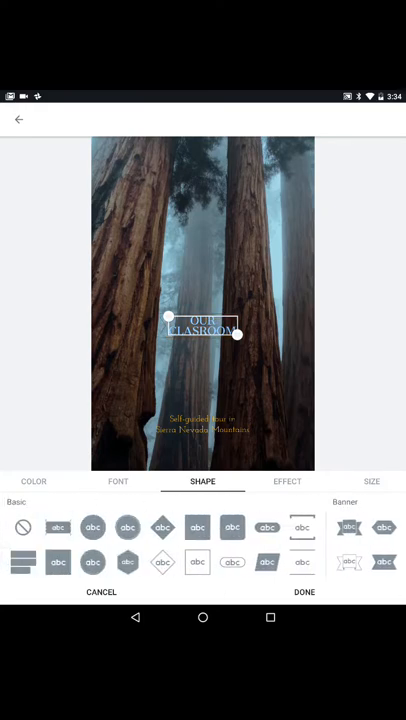
click(57, 527)
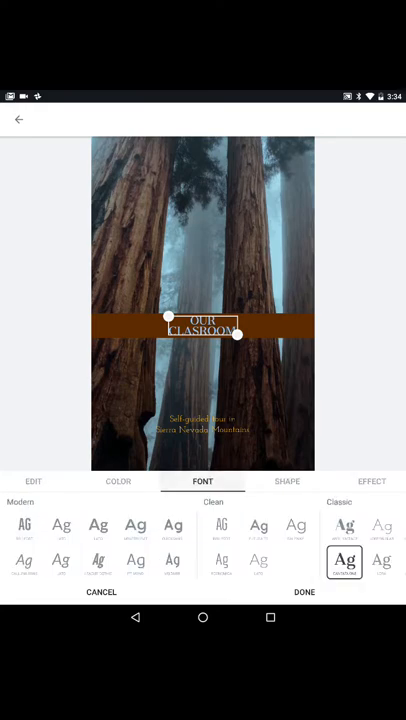
Try script and thin fonts, then set the title in a bold condensed Loud font.
click(98, 560)
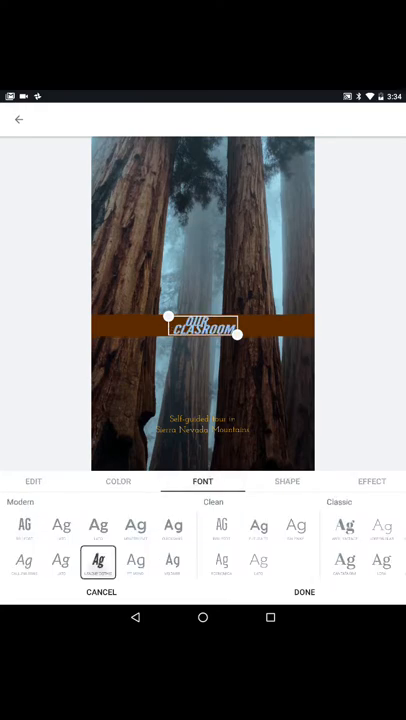
click(221, 562)
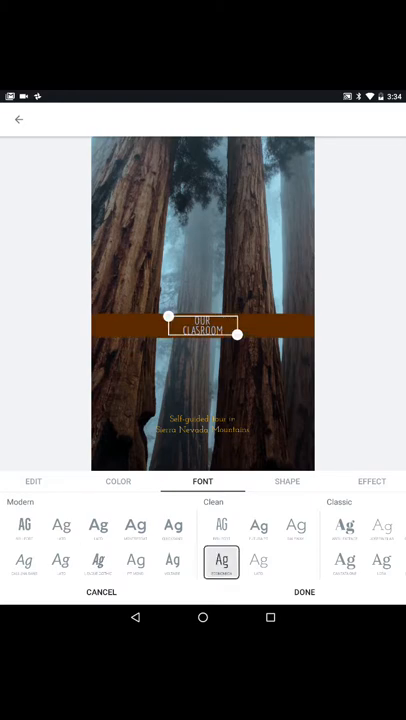
scroll(left, 3)
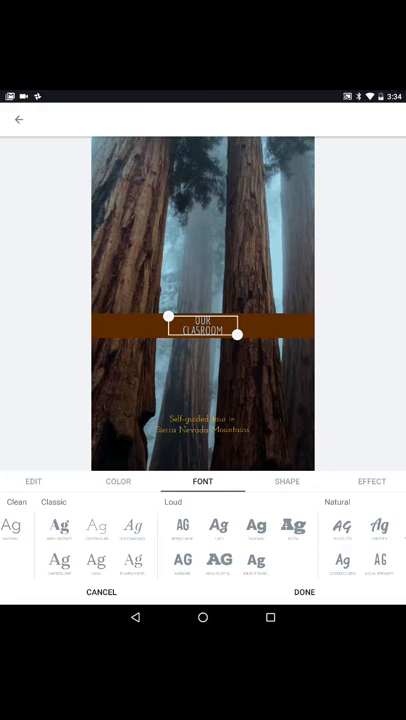
click(218, 558)
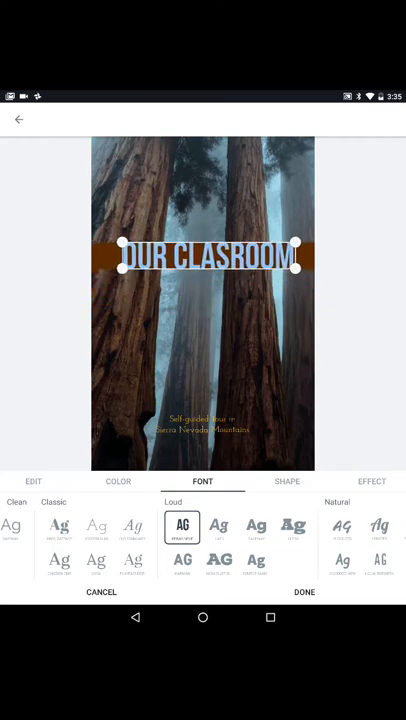
Drag the OUR CLASROOM banner up to the top of the poster and finish editing.
drag(203, 255, 203, 197)
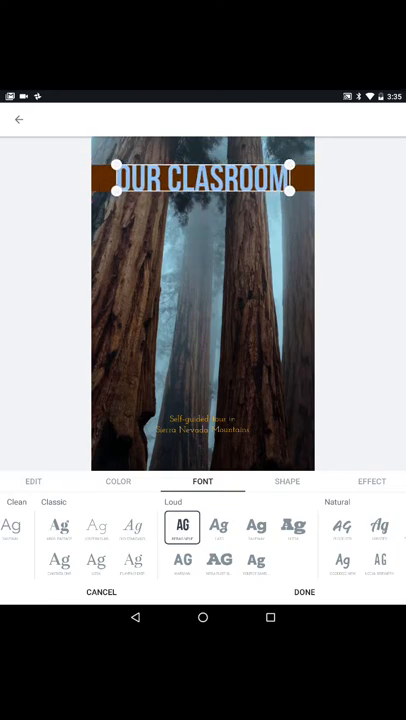
click(304, 592)
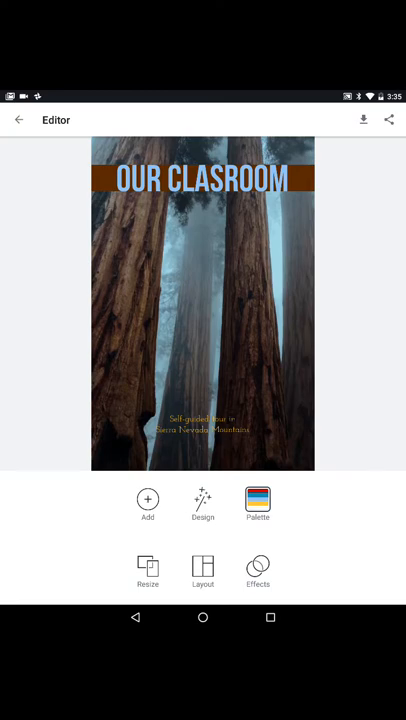
click(200, 421)
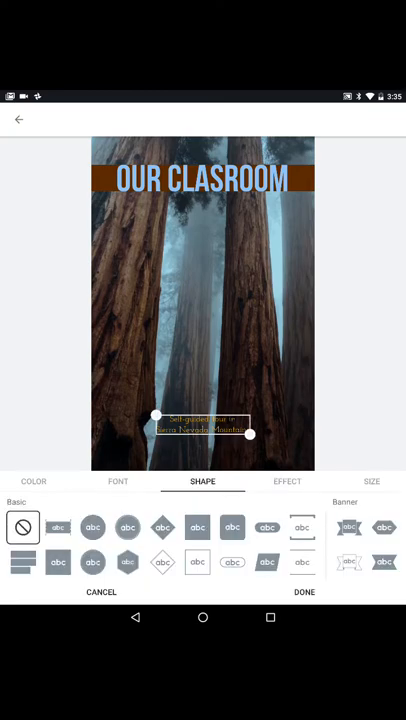
Move the small caption to mid-poster and reword it 'Work Hard Have Fun'.
drag(200, 425, 200, 310)
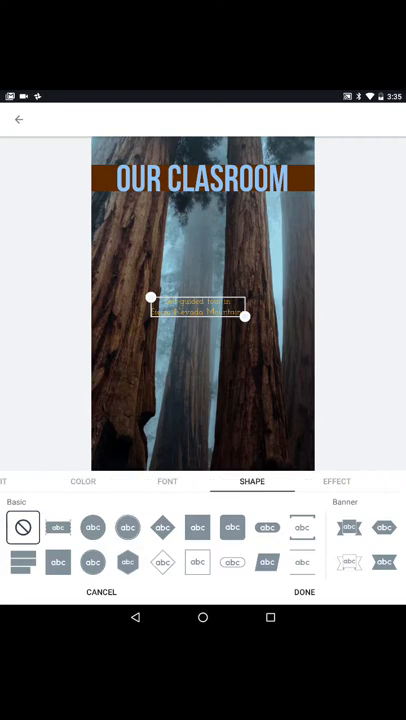
click(41, 482)
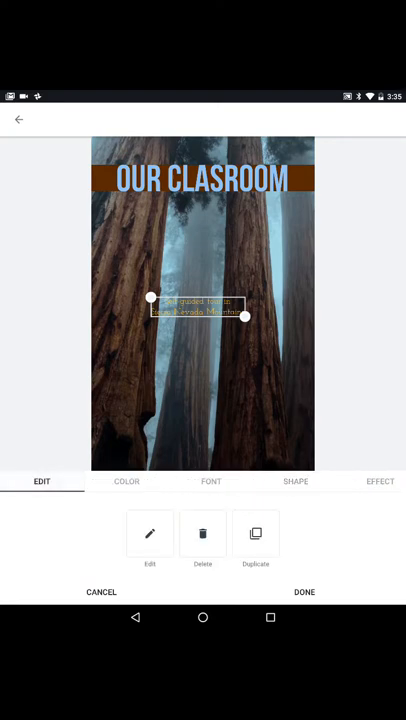
click(149, 533)
text(Work)
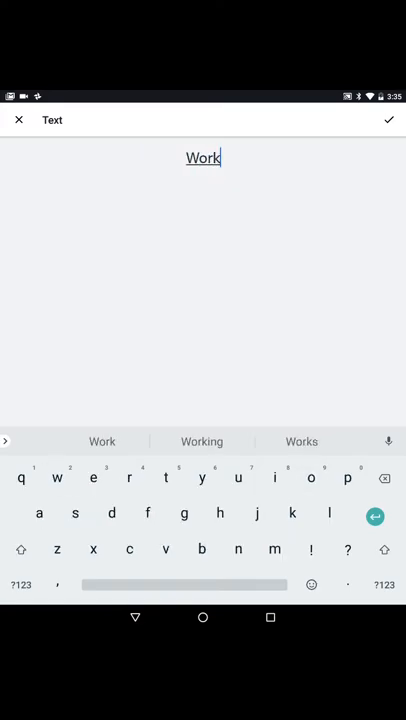
text(Hard)
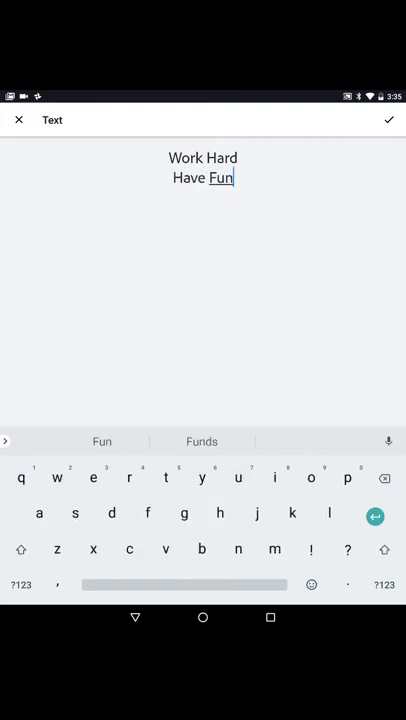
click(388, 120)
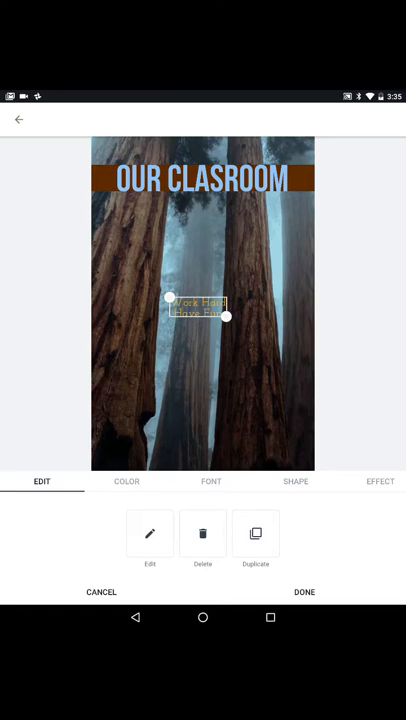
click(211, 482)
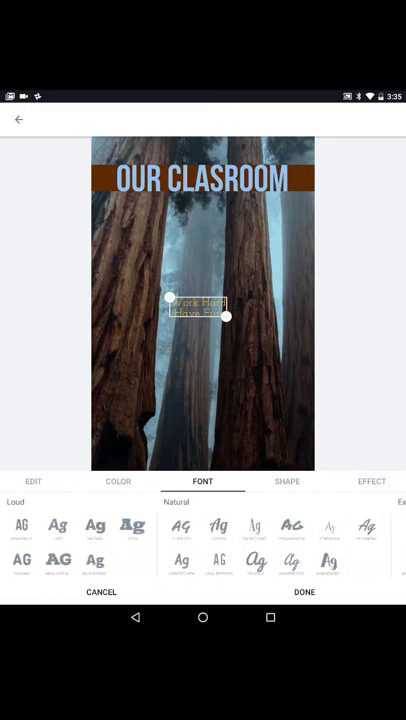
Give the Work Hard Have Fun motto a bold brush font on a gold circle badge.
scroll(left, 3)
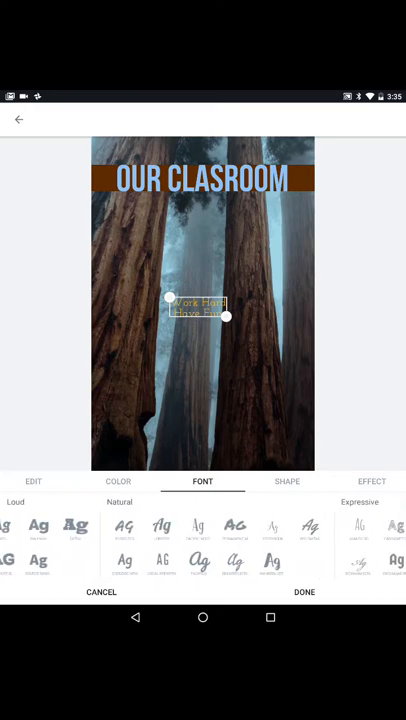
click(125, 526)
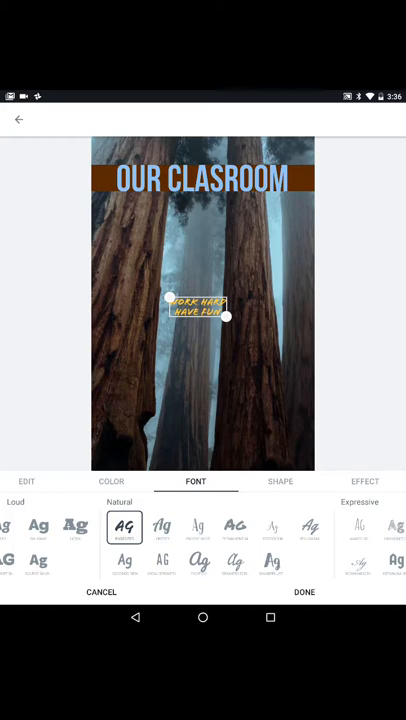
click(280, 481)
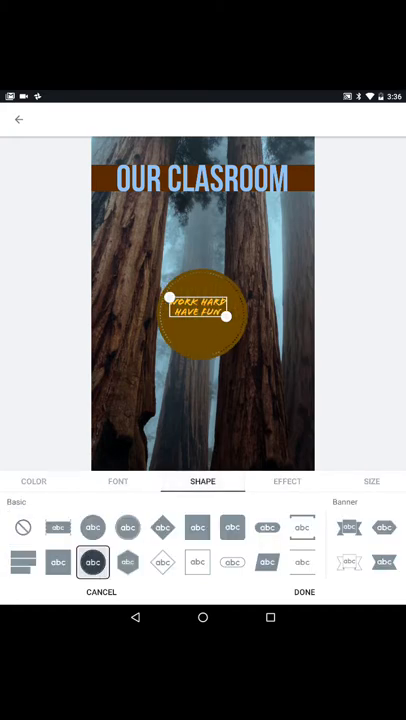
click(127, 527)
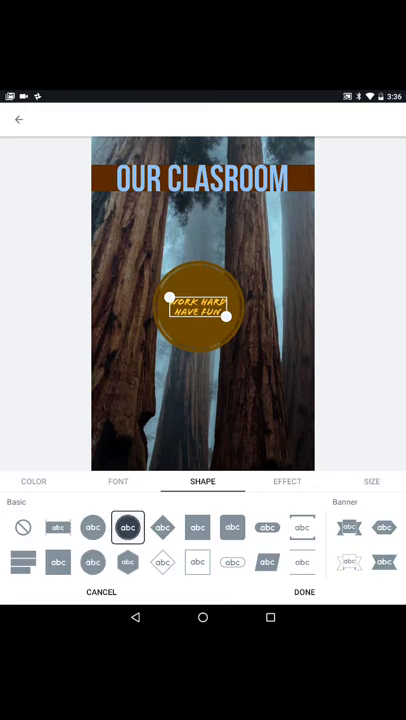
click(304, 592)
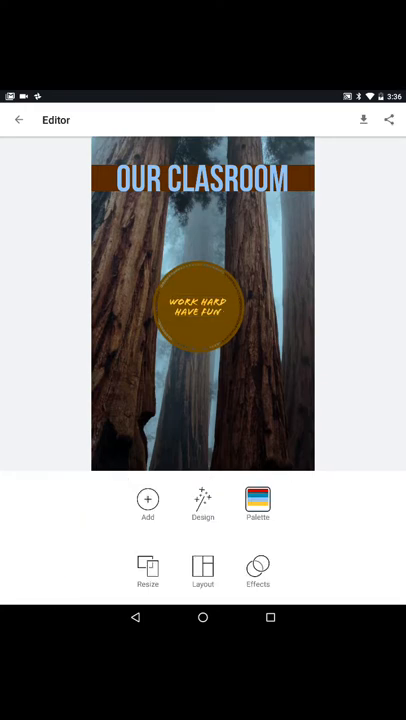
Recolour the motto badge red with blue lettering and enlarge it.
click(200, 310)
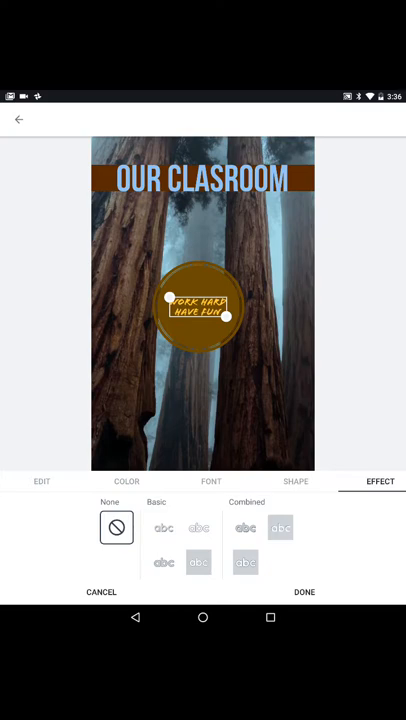
click(127, 481)
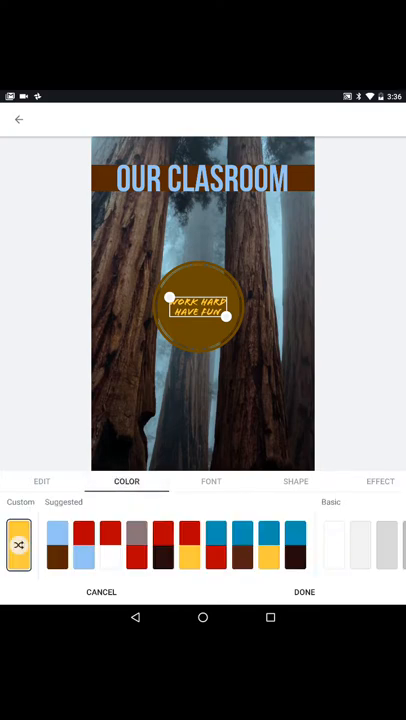
click(188, 545)
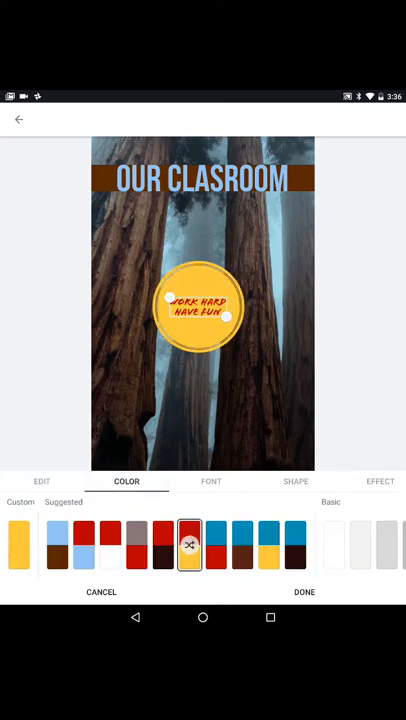
click(243, 545)
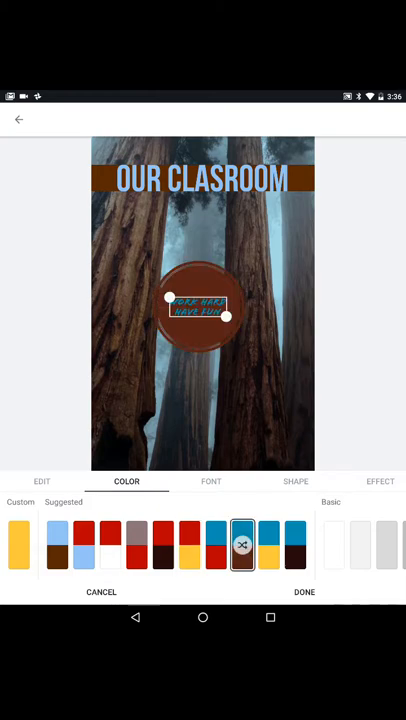
click(216, 545)
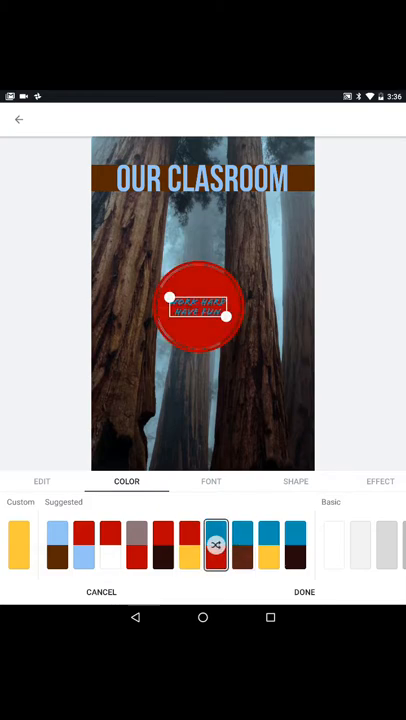
click(304, 592)
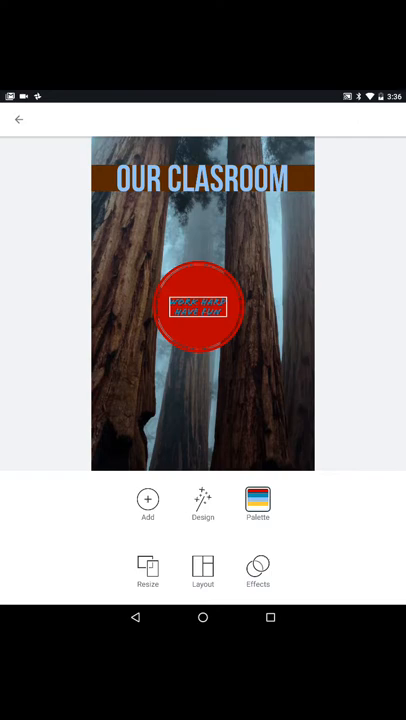
click(200, 308)
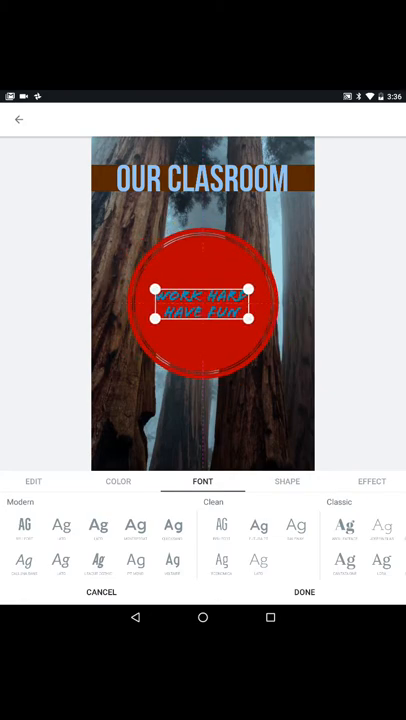
click(304, 592)
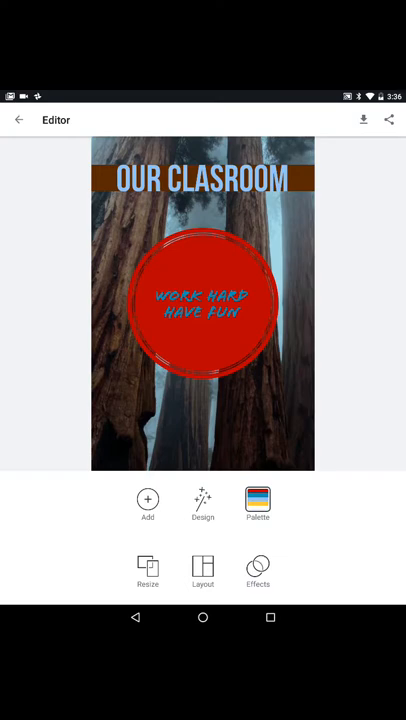
click(147, 499)
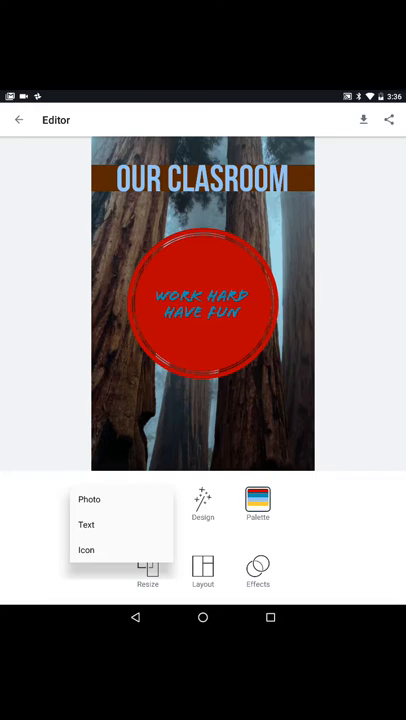
click(86, 524)
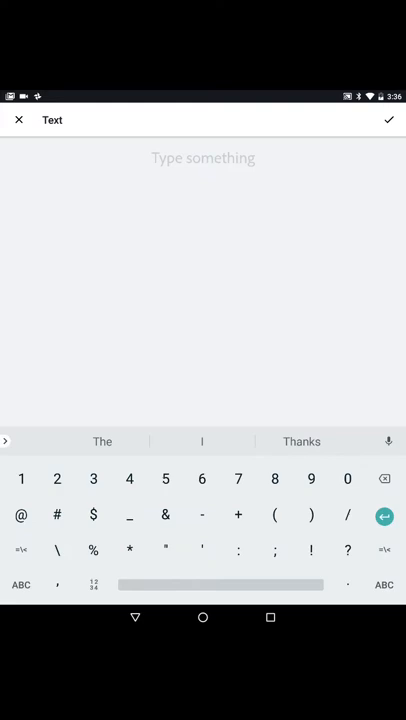
click(388, 120)
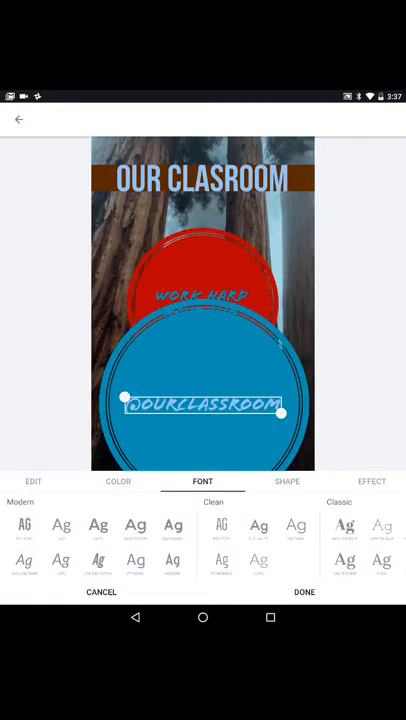
Remove the handle's background shape and give it a tall condensed font.
click(203, 481)
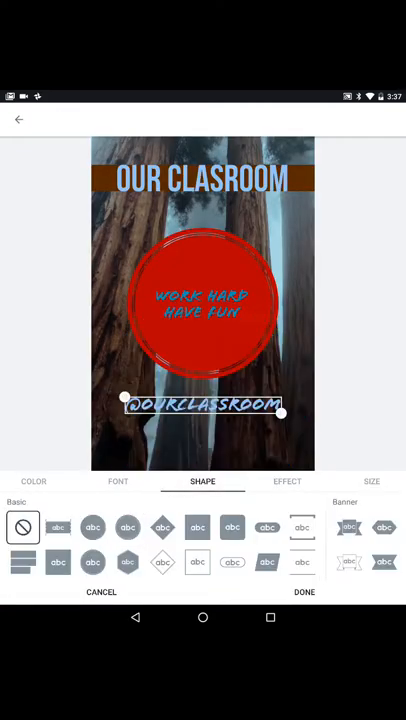
click(118, 481)
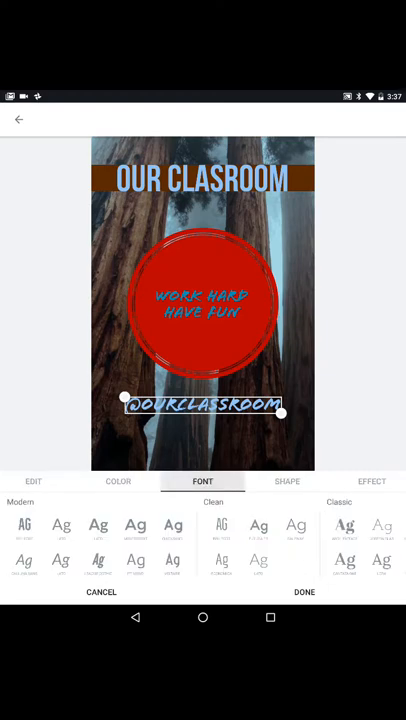
click(135, 525)
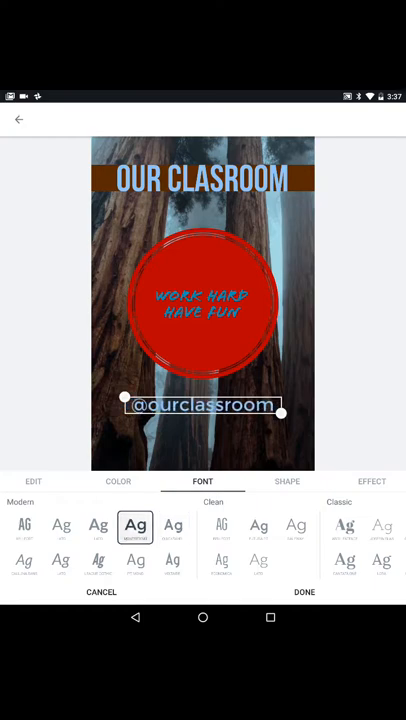
click(24, 525)
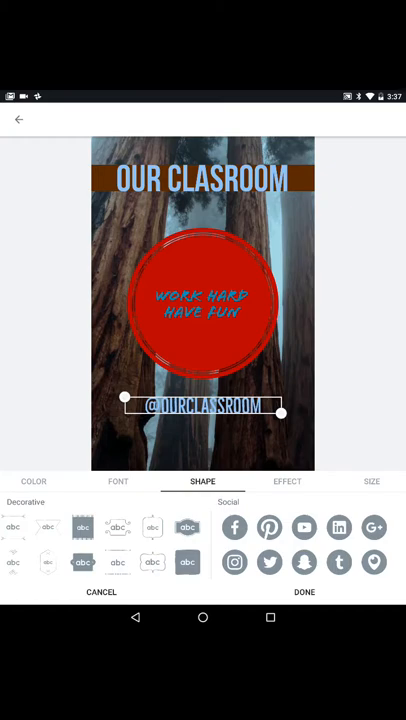
click(234, 561)
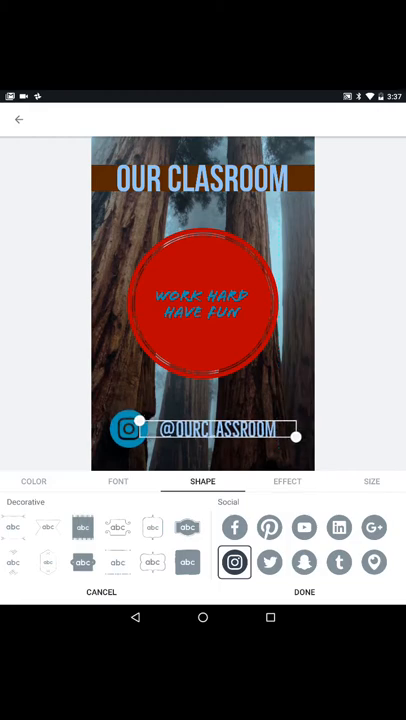
click(304, 592)
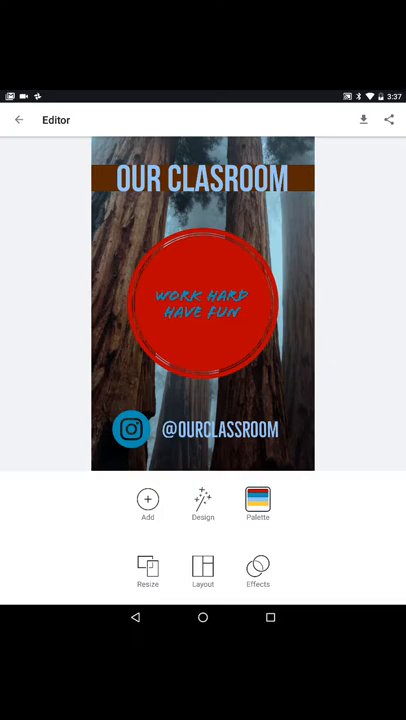
click(388, 120)
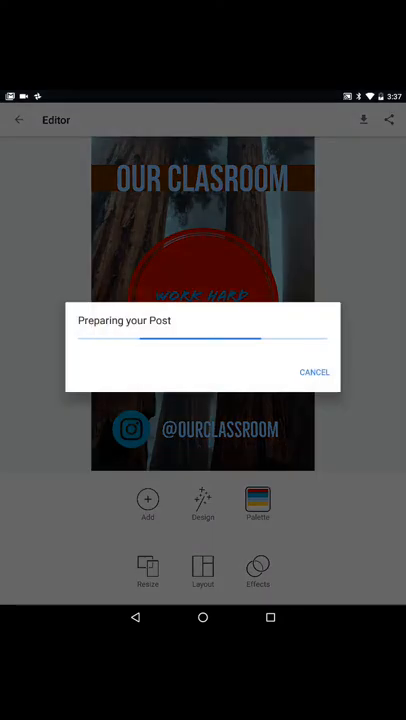